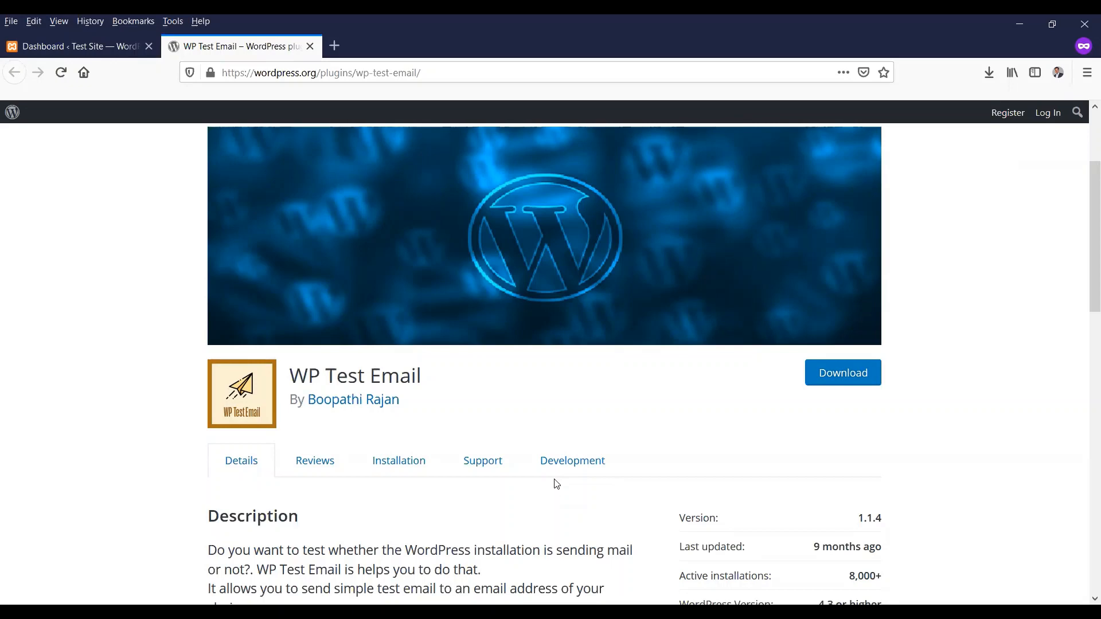
{"action": "mouse_move", "coordinate": [475, 515]}
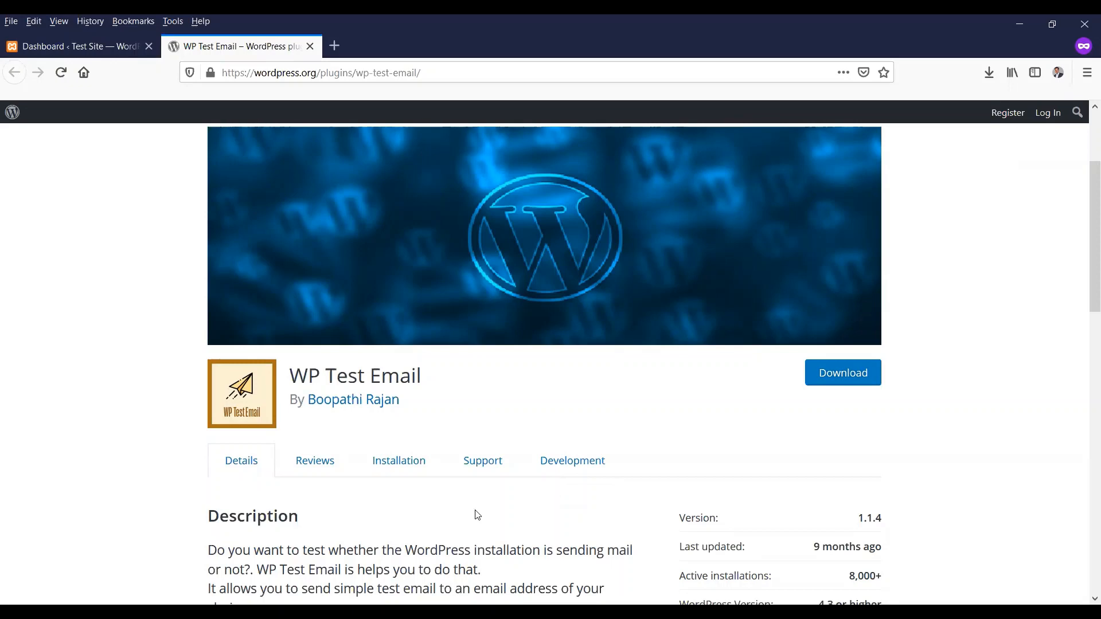
From Plugins > Add New, search the plugin directory for 'wp test email'.
{"action": "scroll", "scroll_direction": "down", "scroll_amount": 3}
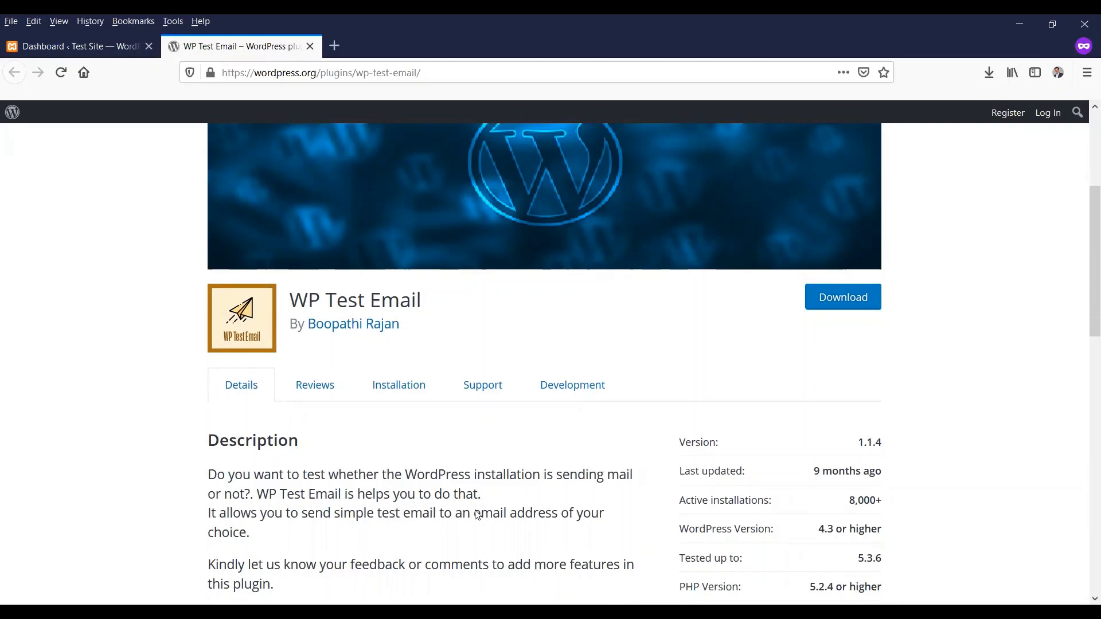
{"action": "scroll", "scroll_direction": "down", "scroll_amount": 3}
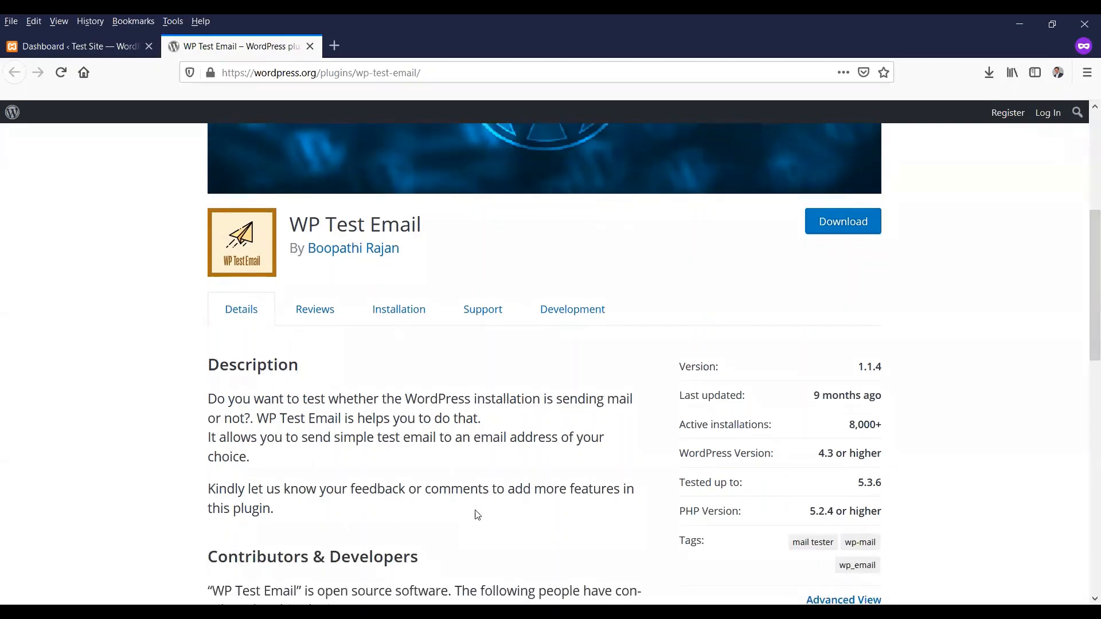
{"action": "scroll", "scroll_direction": "up", "scroll_amount": 3}
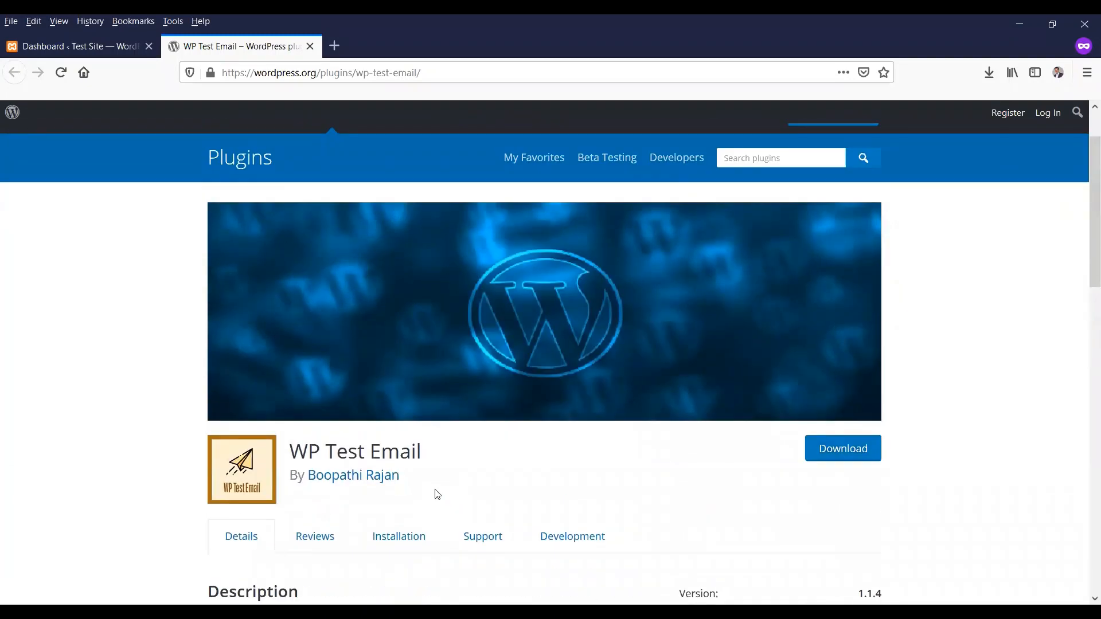
{"action": "scroll", "scroll_direction": "down", "scroll_amount": 3}
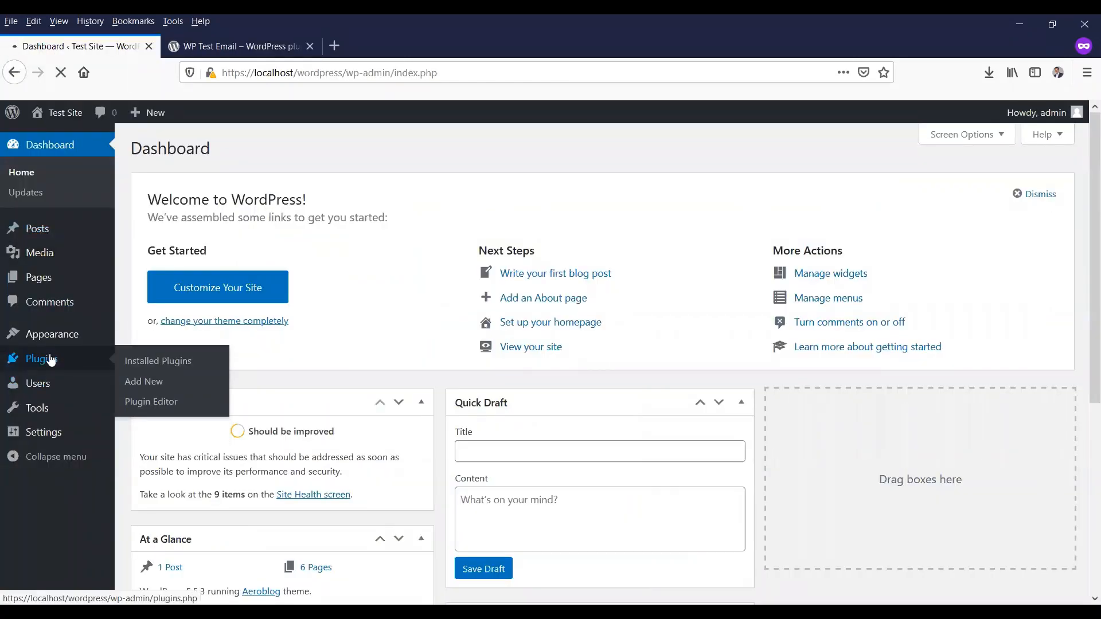
{"action": "left_click", "coordinate": [157, 361]}
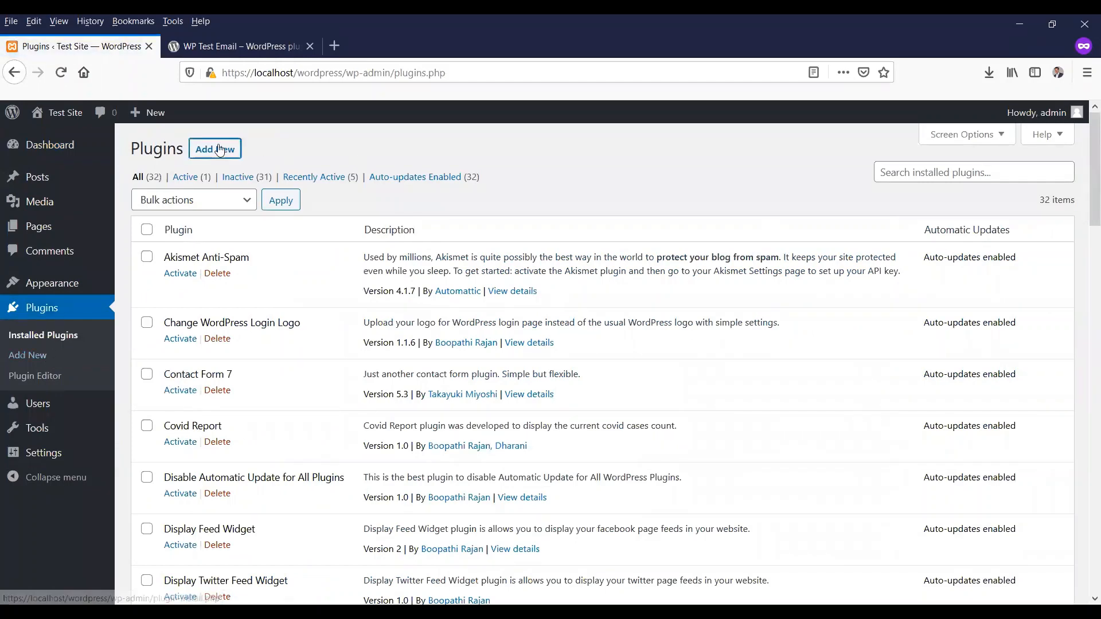
{"action": "left_click", "coordinate": [214, 149]}
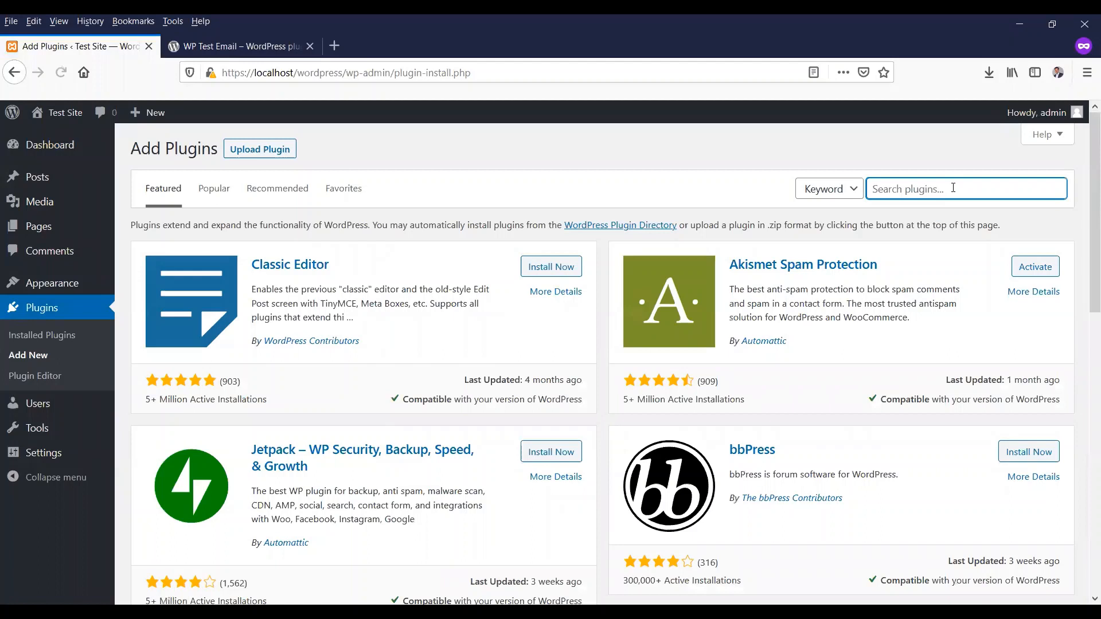
{"action": "type", "text": "wp test email"}
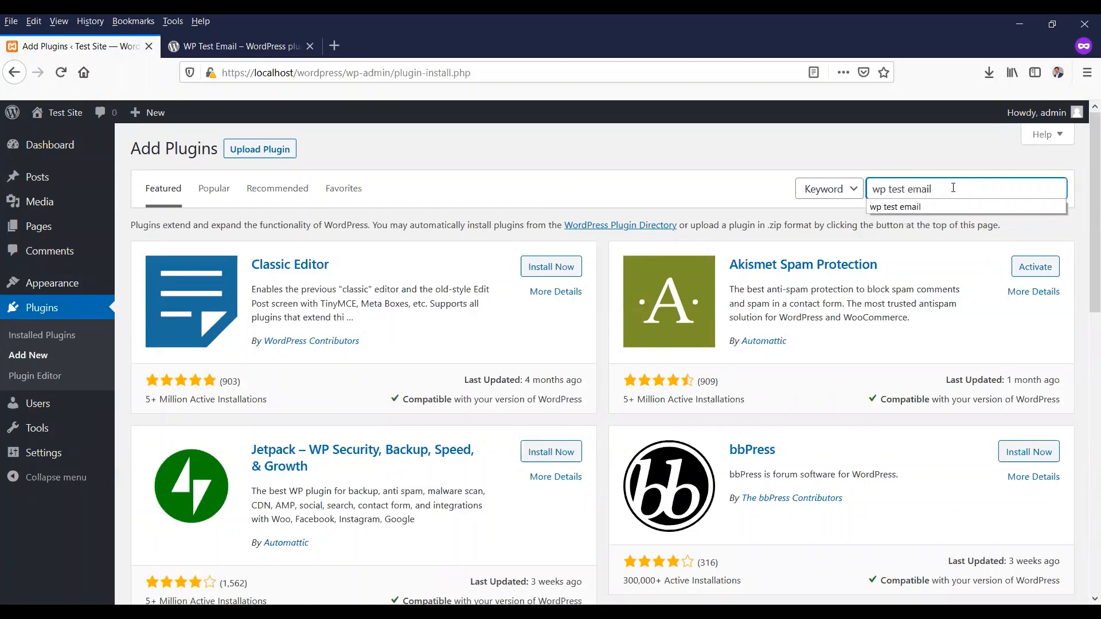
{"action": "key", "text": "Return"}
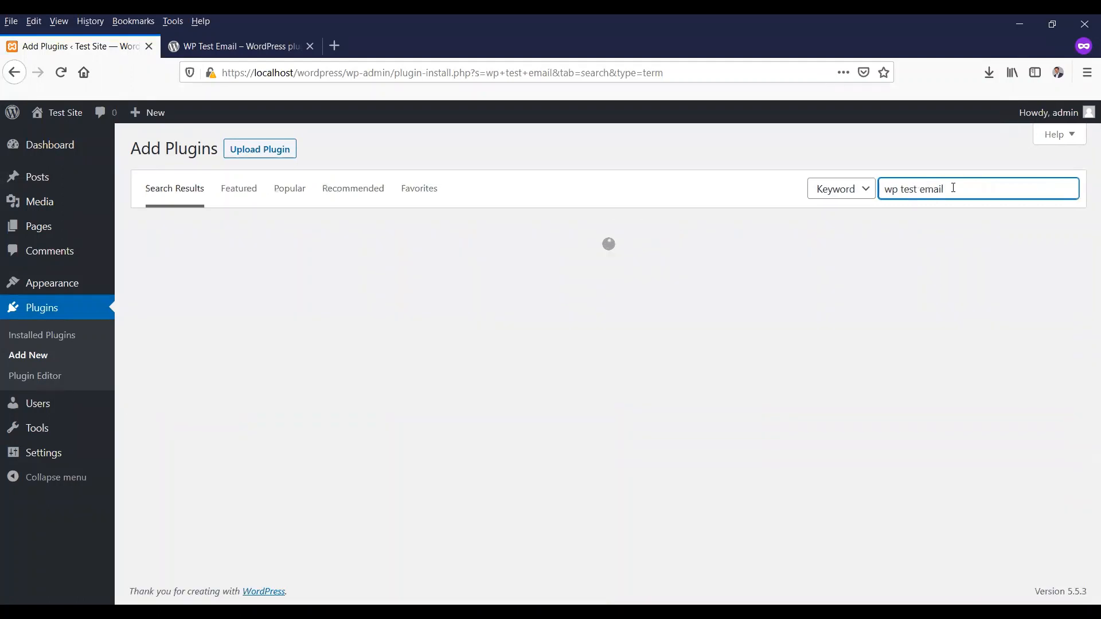
{"action": "mouse_move", "coordinate": [533, 269]}
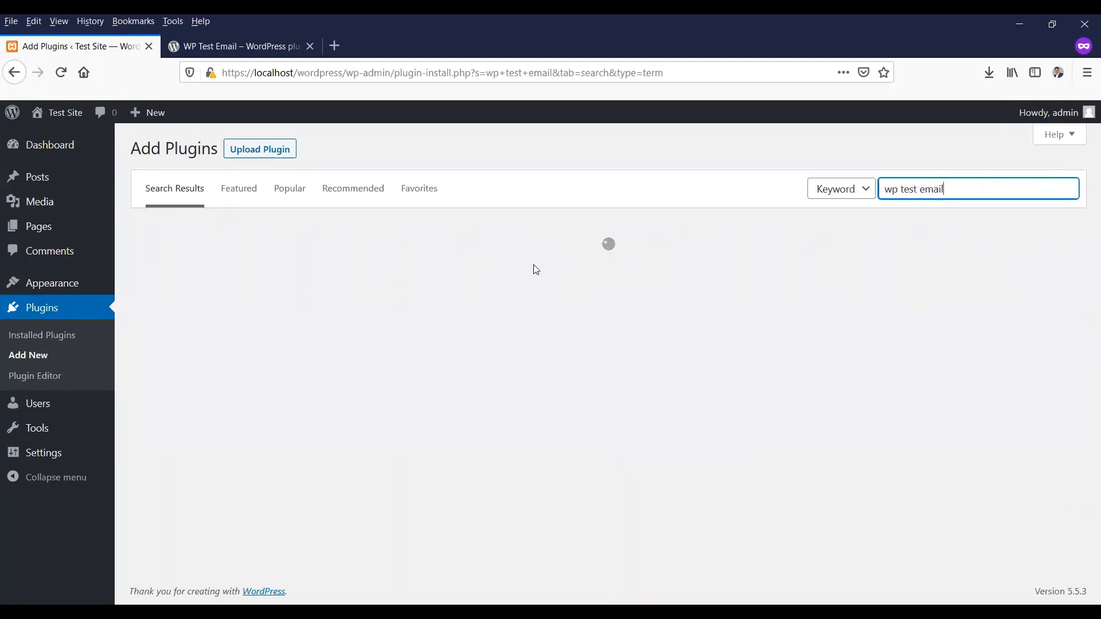
{"action": "mouse_move", "coordinate": [374, 268]}
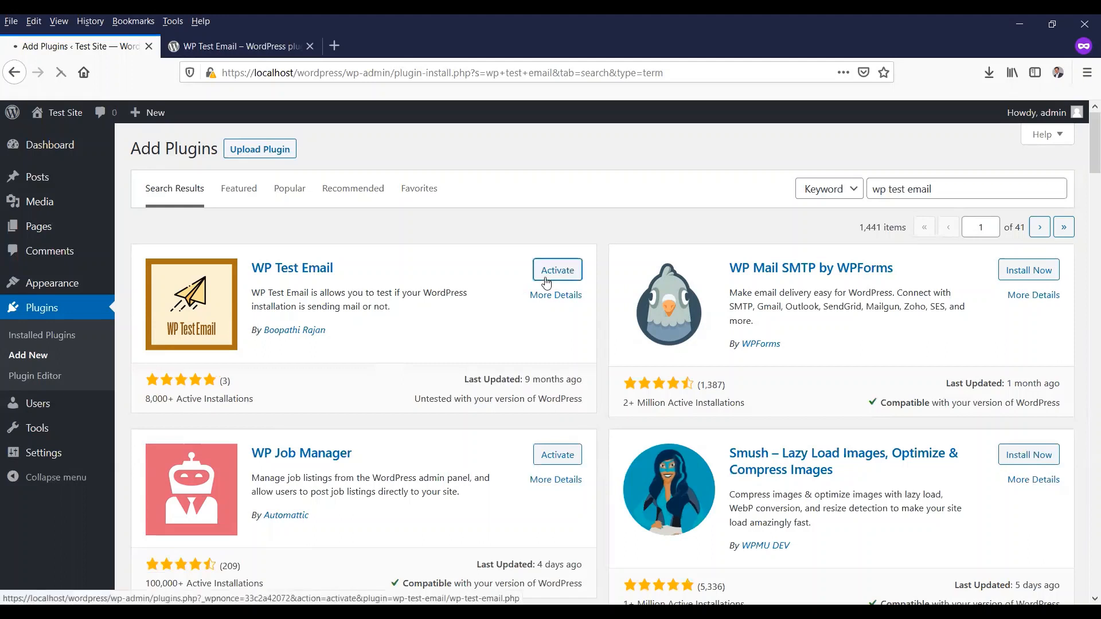
Activate the newly installed WP Test Email plugin from its result card.
{"action": "left_click", "coordinate": [558, 269]}
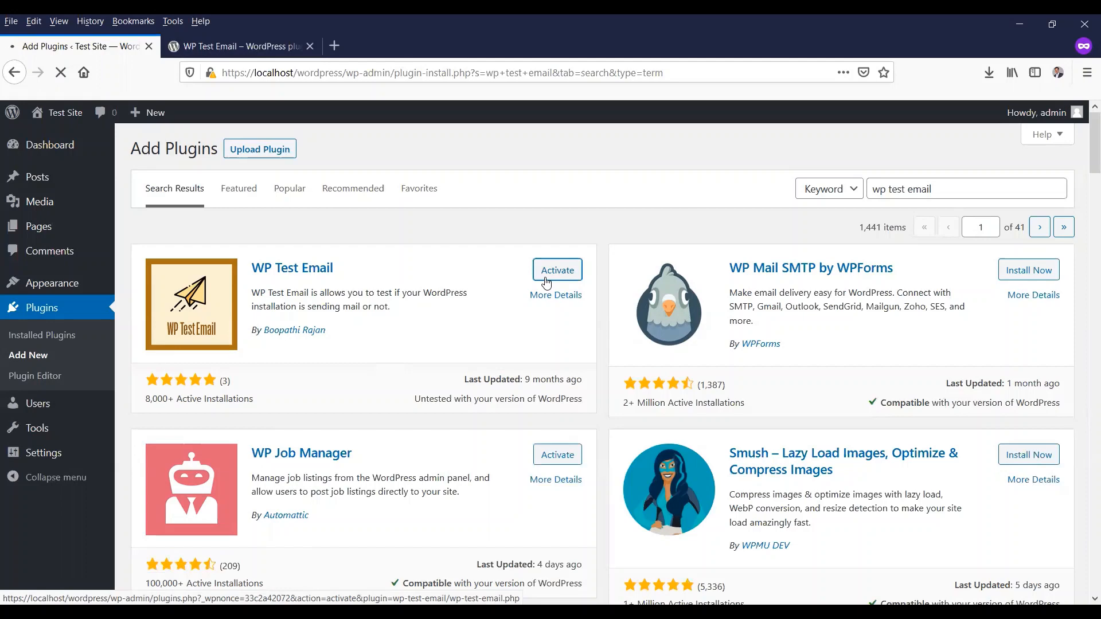
{"action": "left_click", "coordinate": [558, 269]}
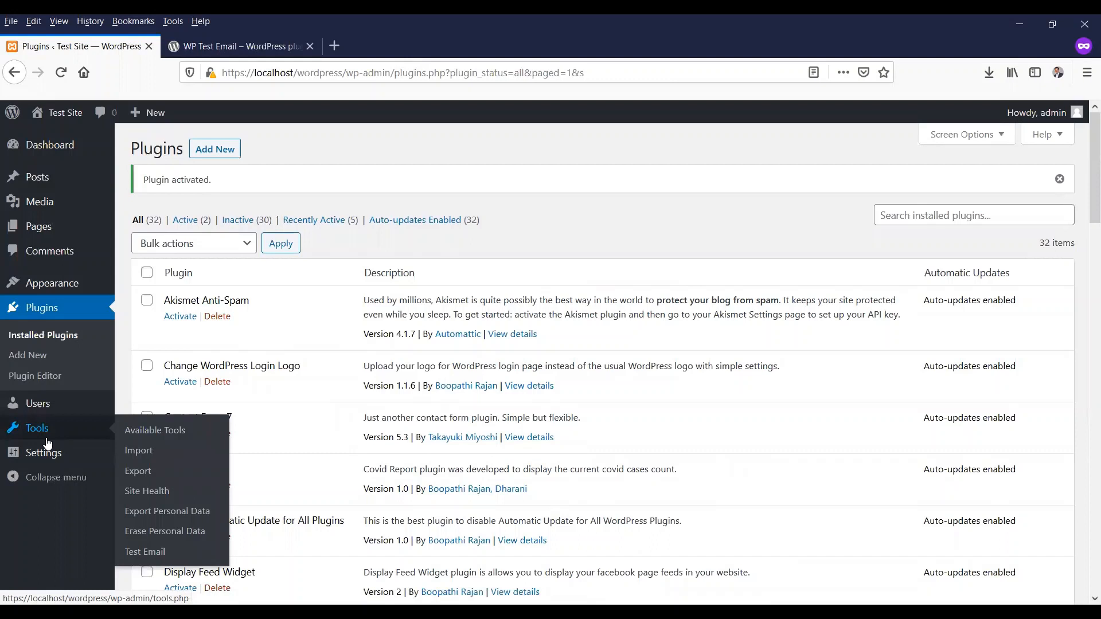
{"action": "mouse_move", "coordinate": [145, 552]}
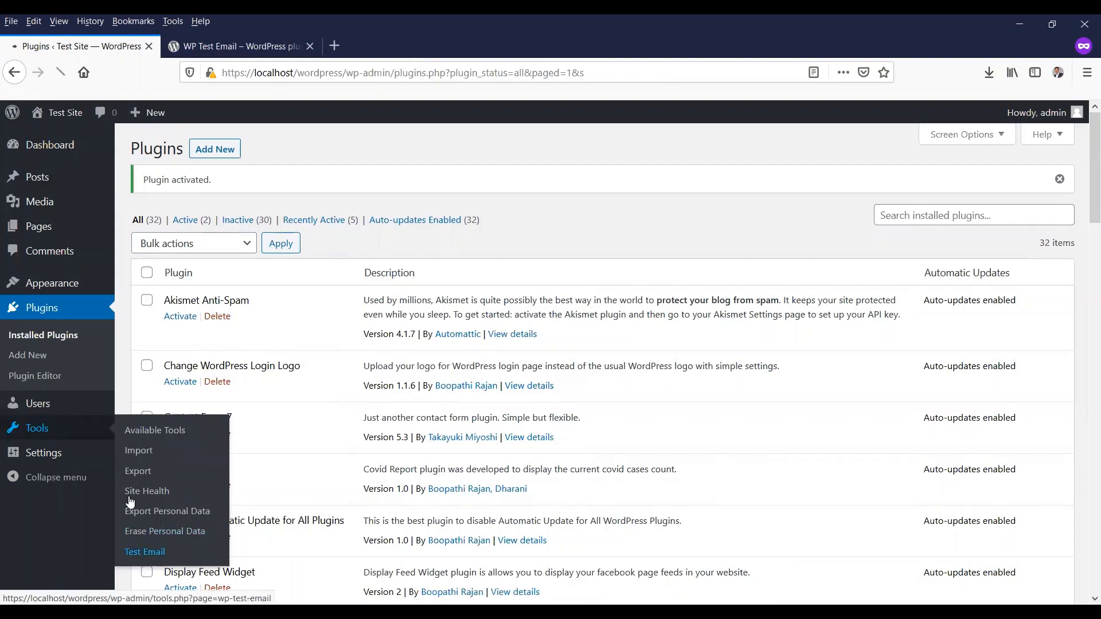
{"action": "left_click", "coordinate": [144, 552]}
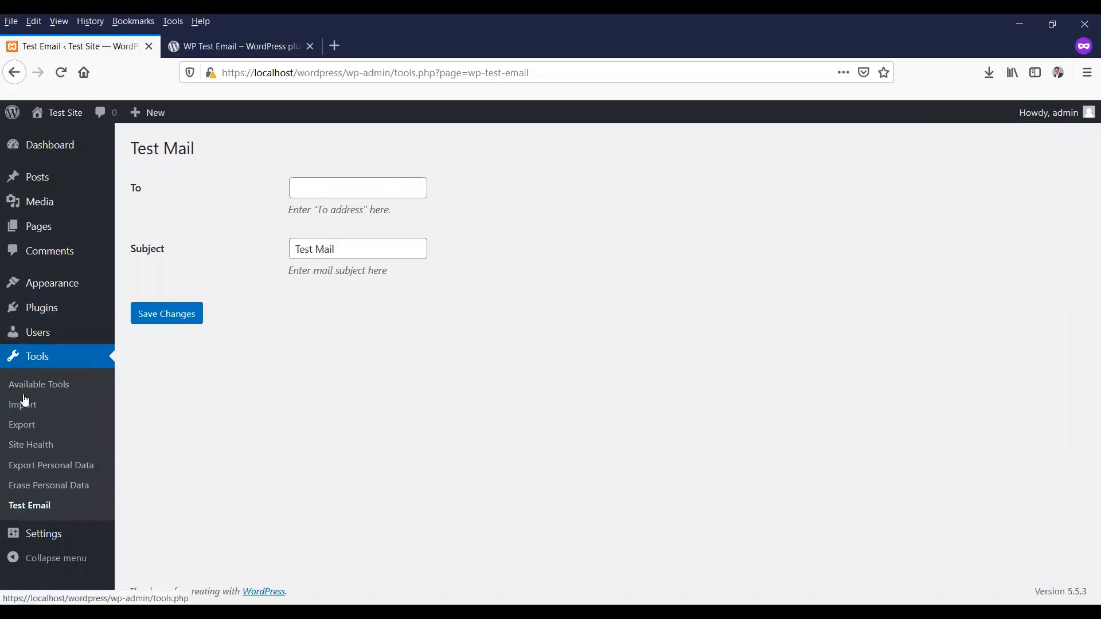
{"action": "mouse_move", "coordinate": [30, 506]}
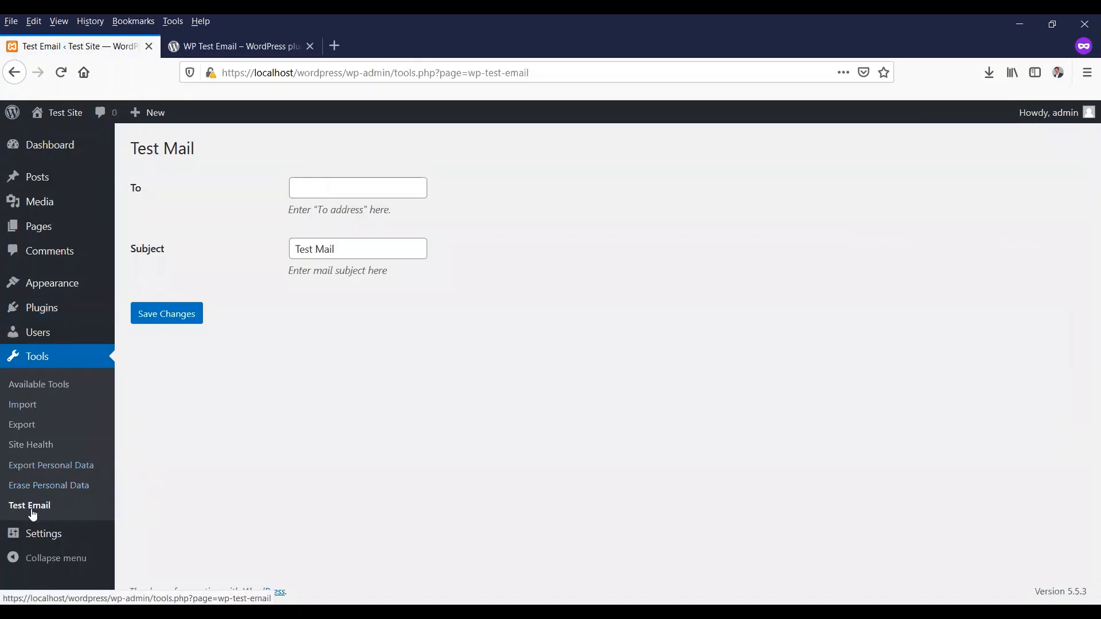
{"action": "left_click", "coordinate": [358, 187]}
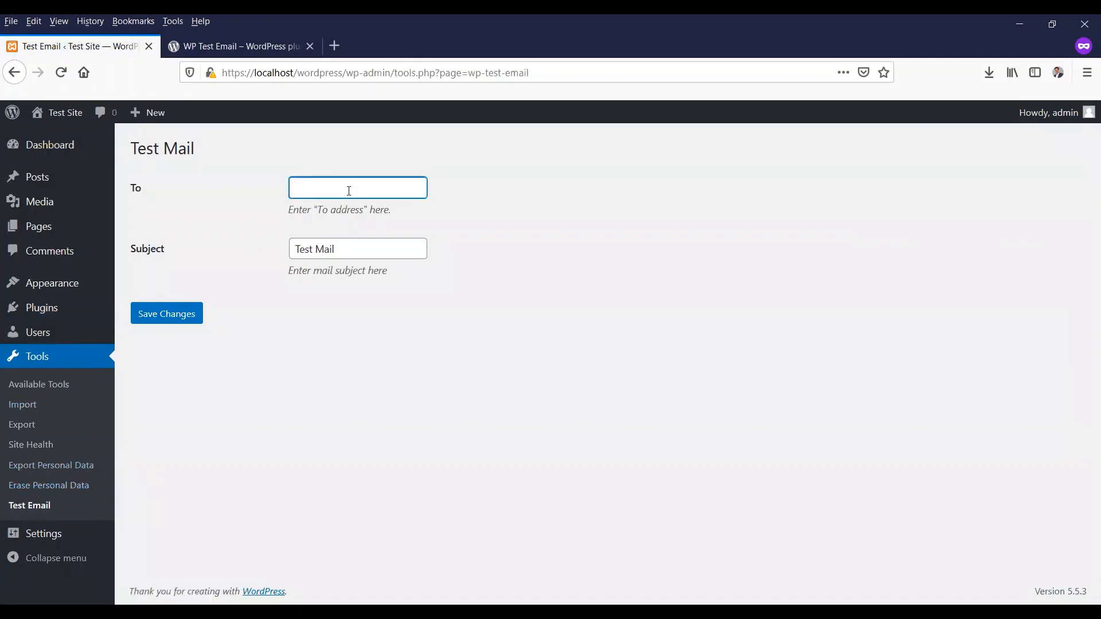
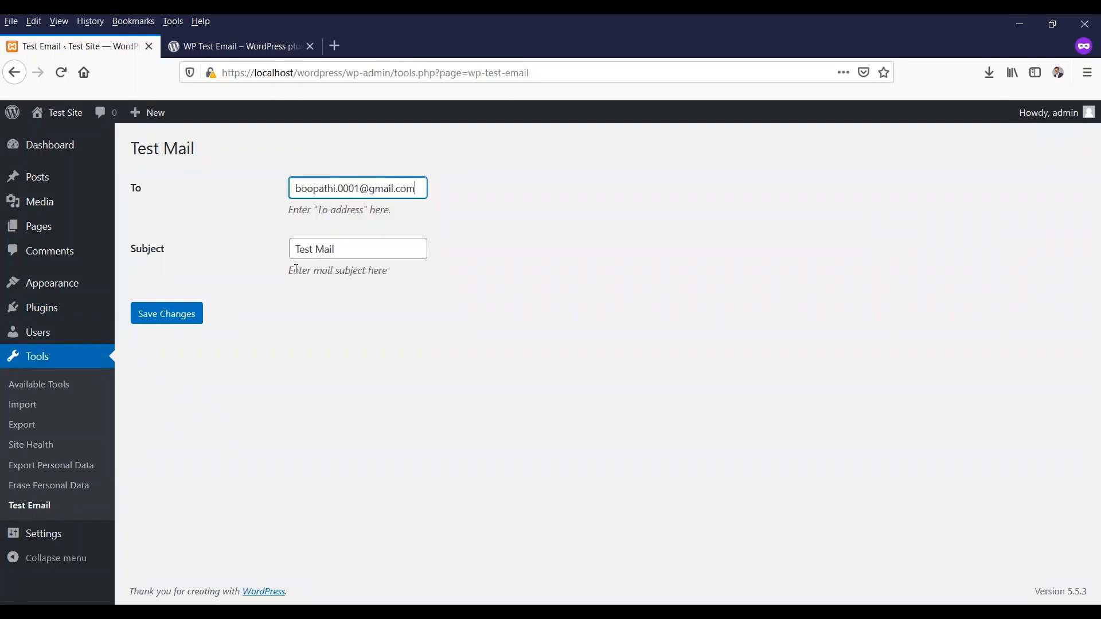
{"action": "left_click", "coordinate": [166, 313]}
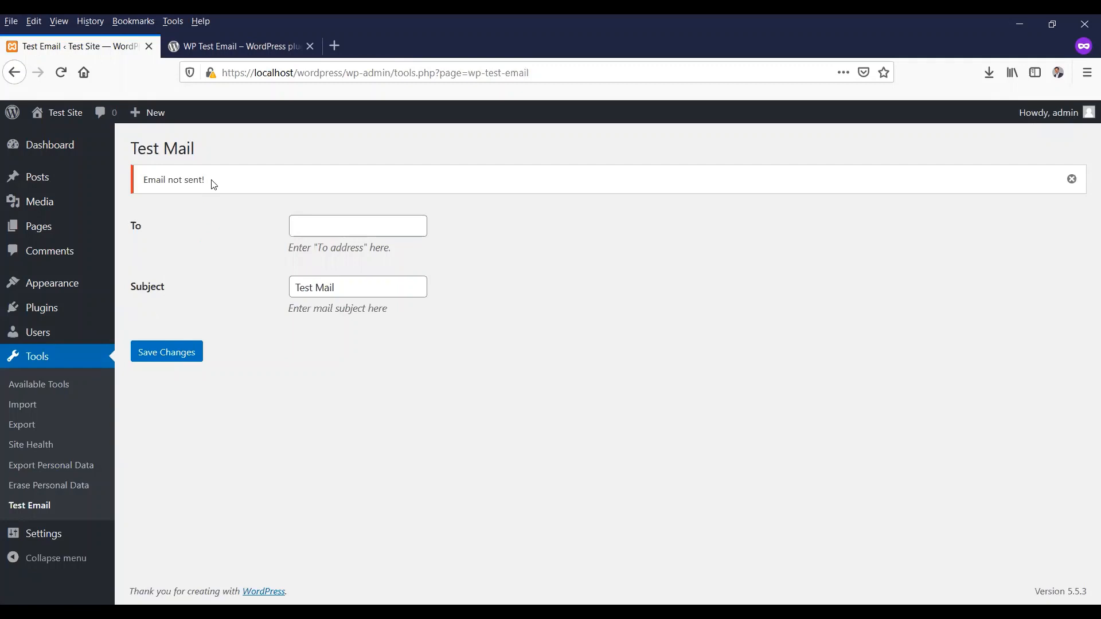
{"action": "double_click", "coordinate": [173, 180]}
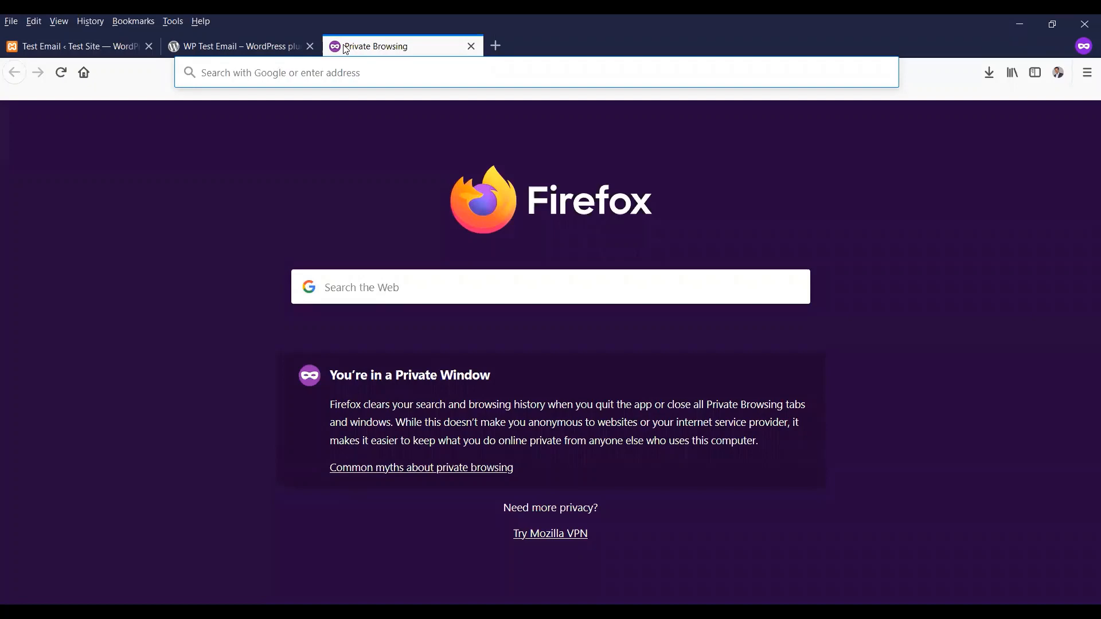
Enter the live site's wp-admin address in the new private tab.
{"action": "type", "text": "boopathirajan.com/wp-admin/"}
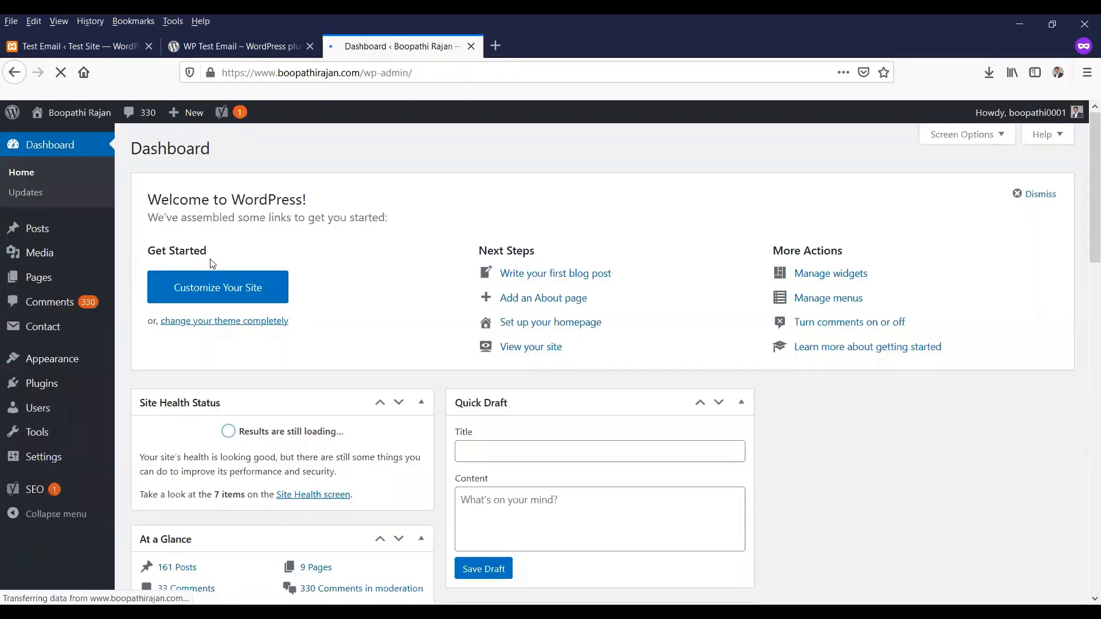
{"action": "mouse_move", "coordinate": [36, 433]}
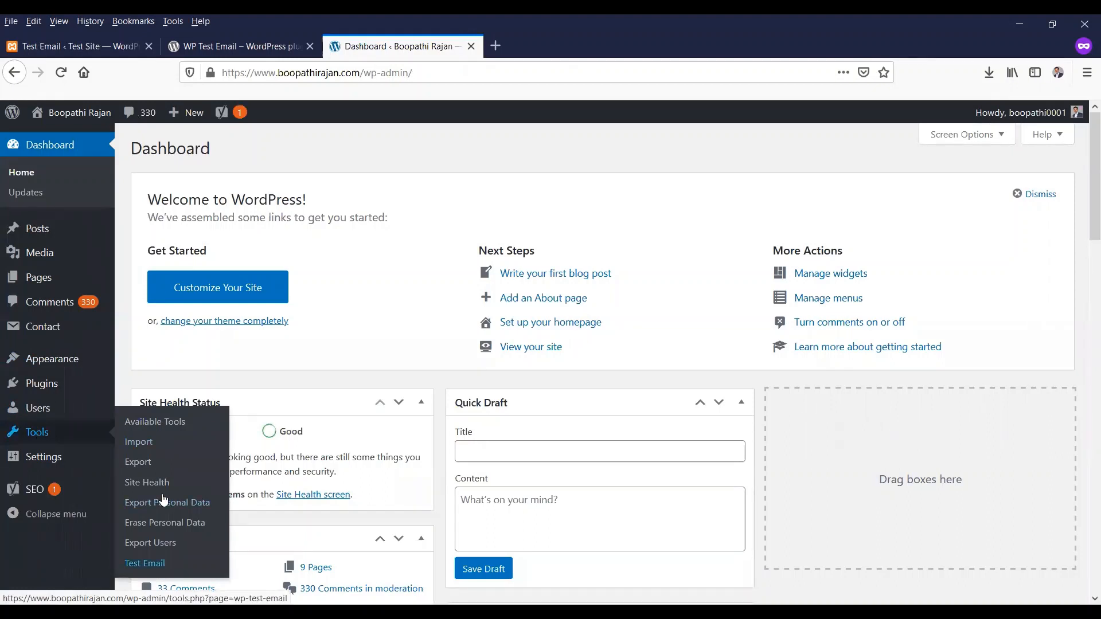
{"action": "left_click", "coordinate": [145, 562]}
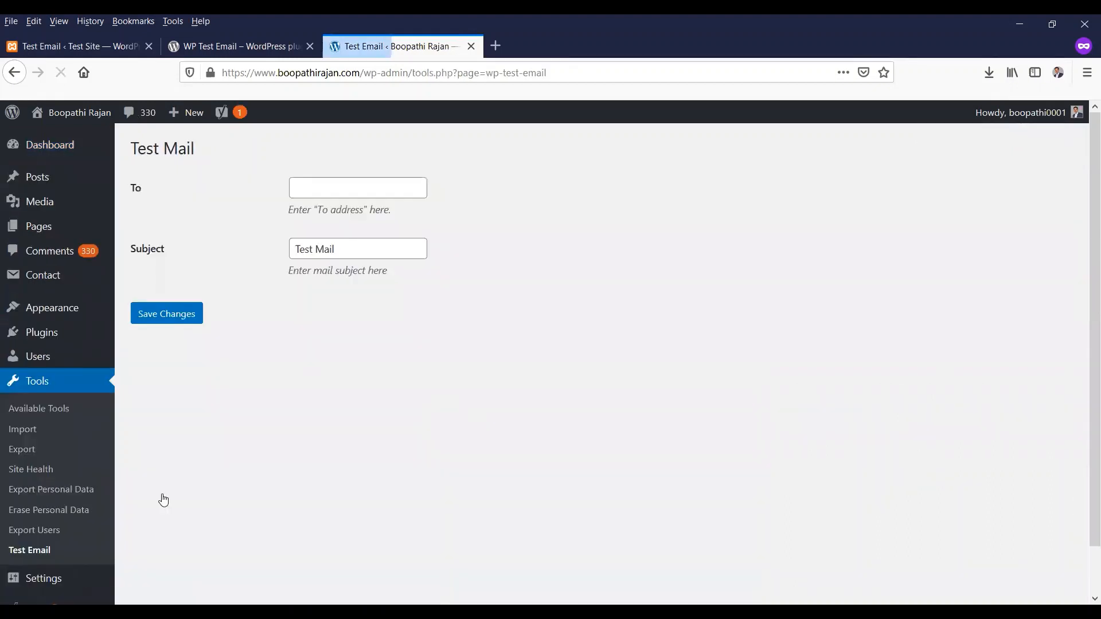
{"action": "left_click", "coordinate": [358, 187]}
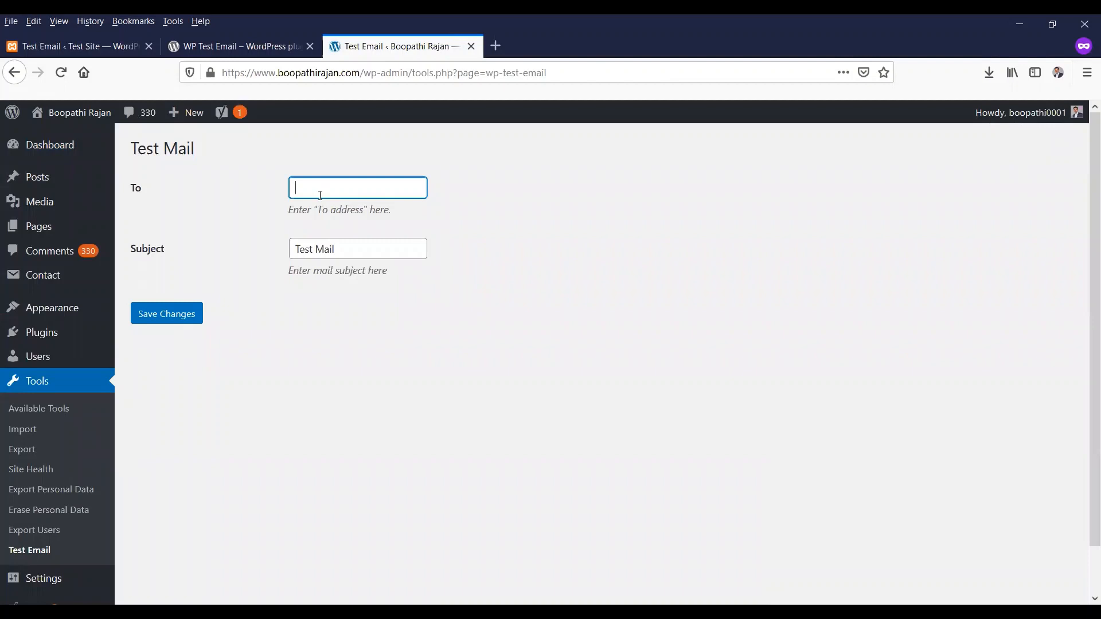
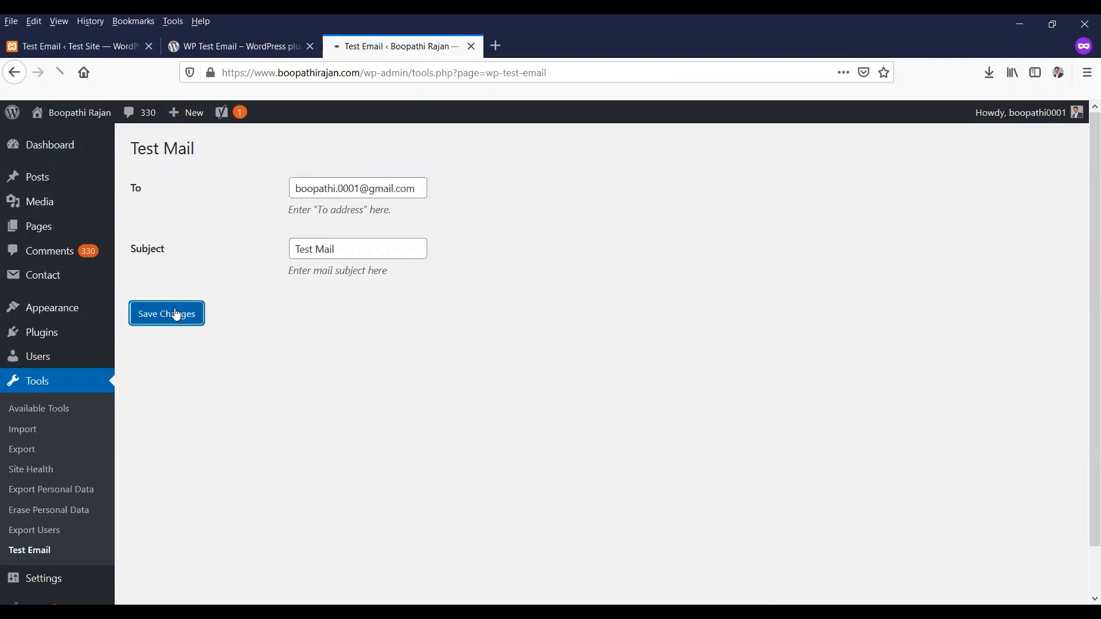
{"action": "left_click", "coordinate": [166, 314]}
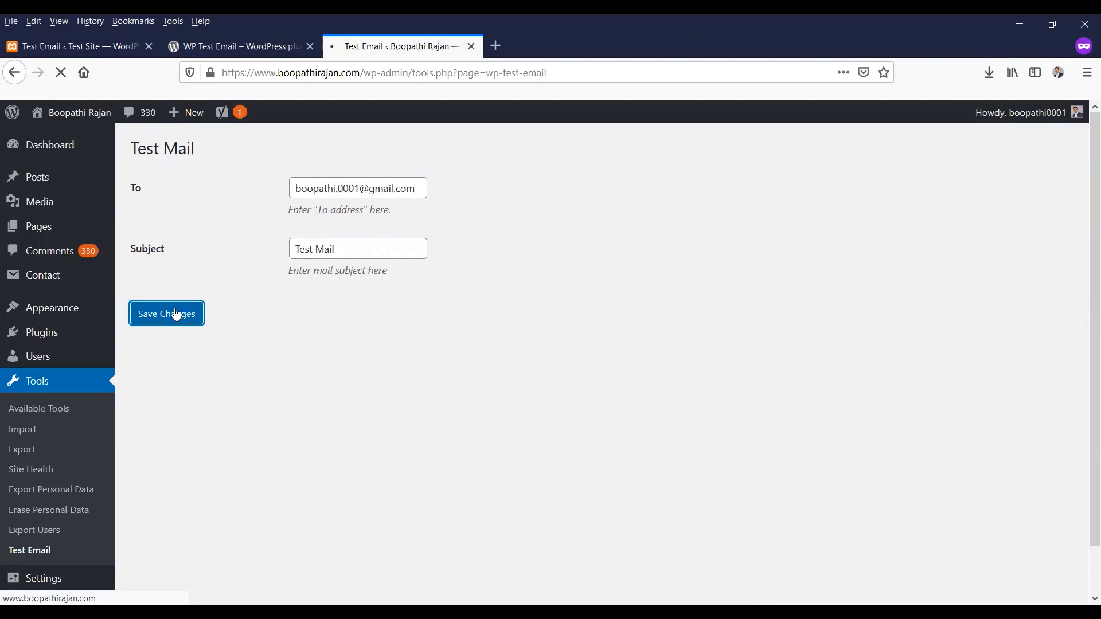
{"action": "left_click", "coordinate": [165, 313]}
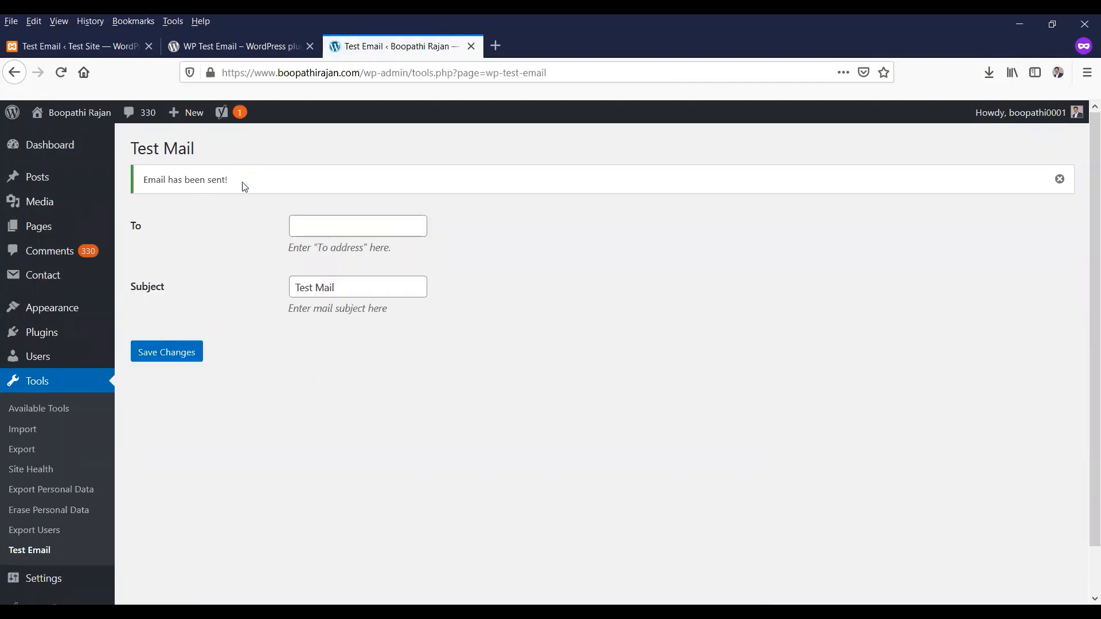
{"action": "double_click", "coordinate": [185, 180]}
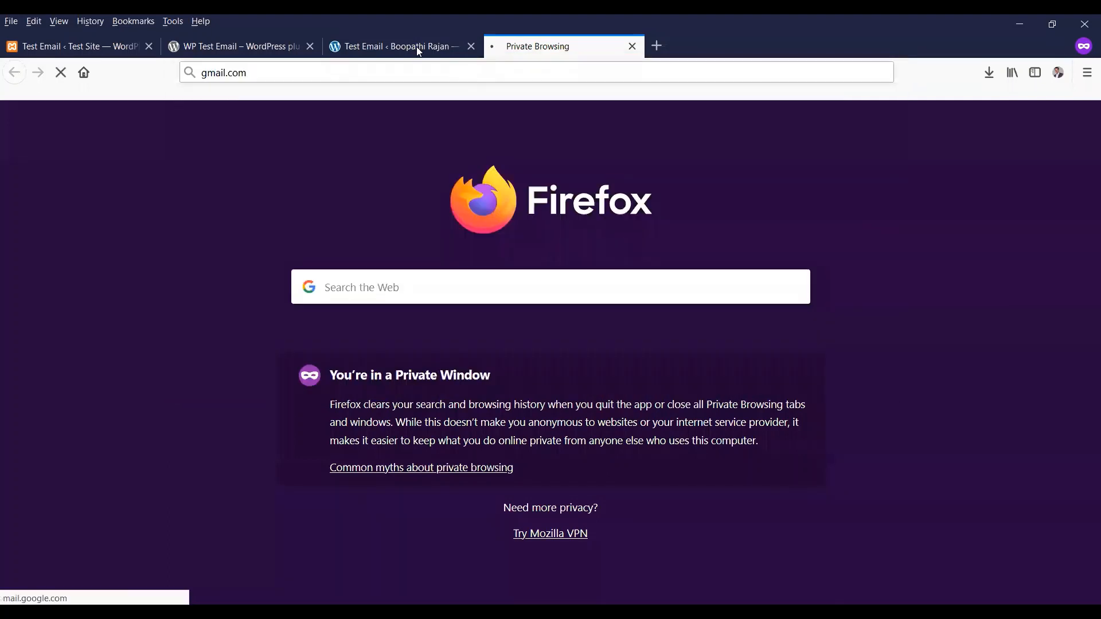
View the Gmail inbox's Updates category showing the WordPress Test Mail, then return to the live site.
{"action": "left_click", "coordinate": [397, 46]}
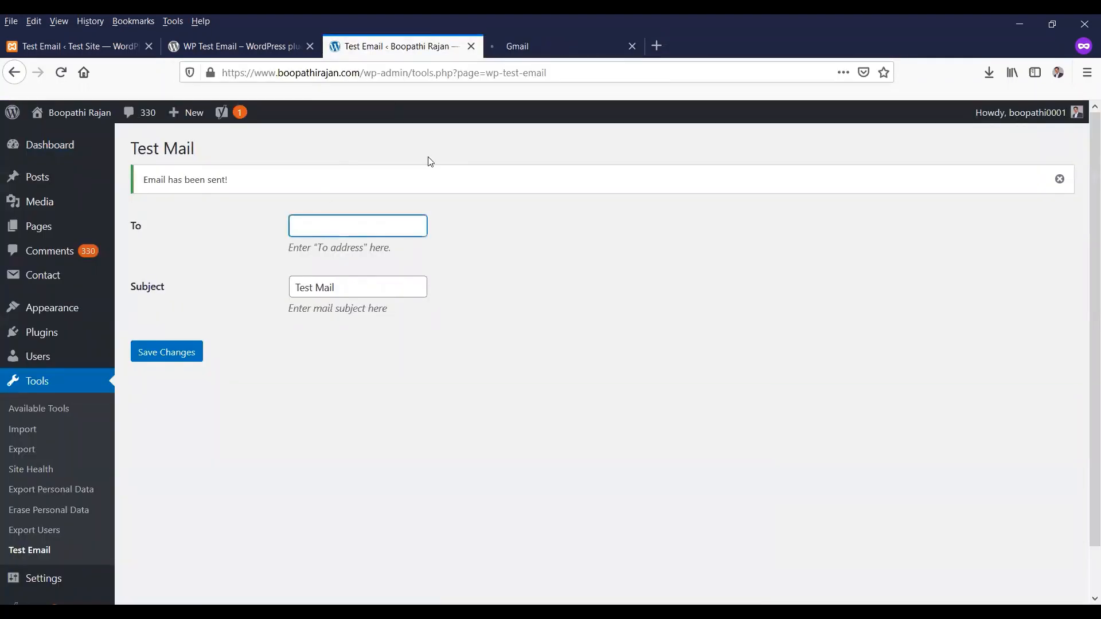
{"action": "left_click", "coordinate": [553, 45]}
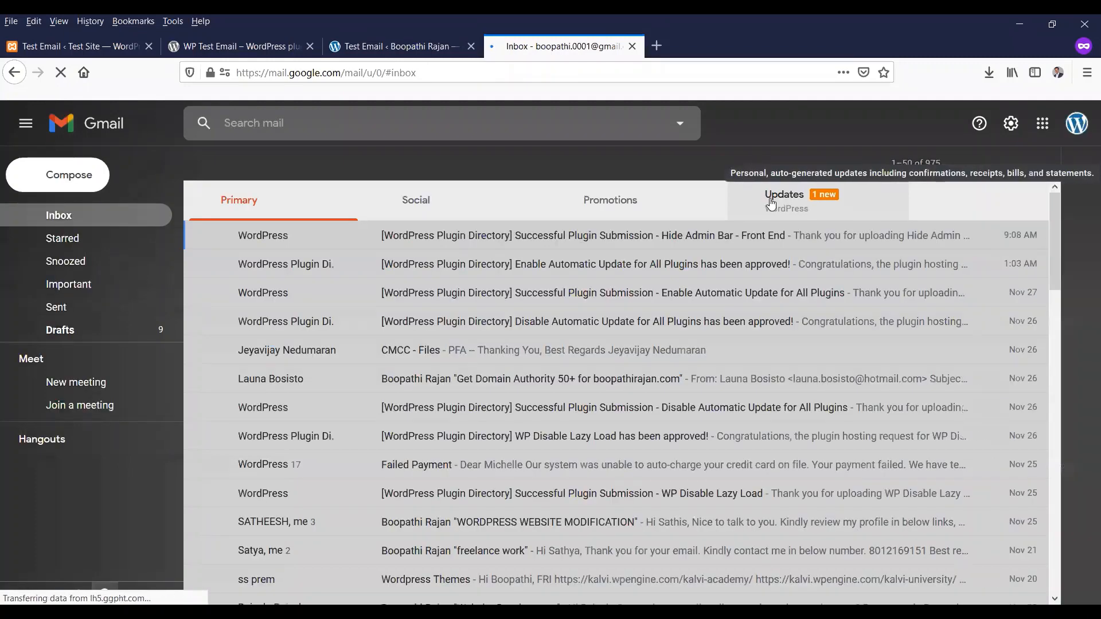
{"action": "left_click", "coordinate": [783, 200]}
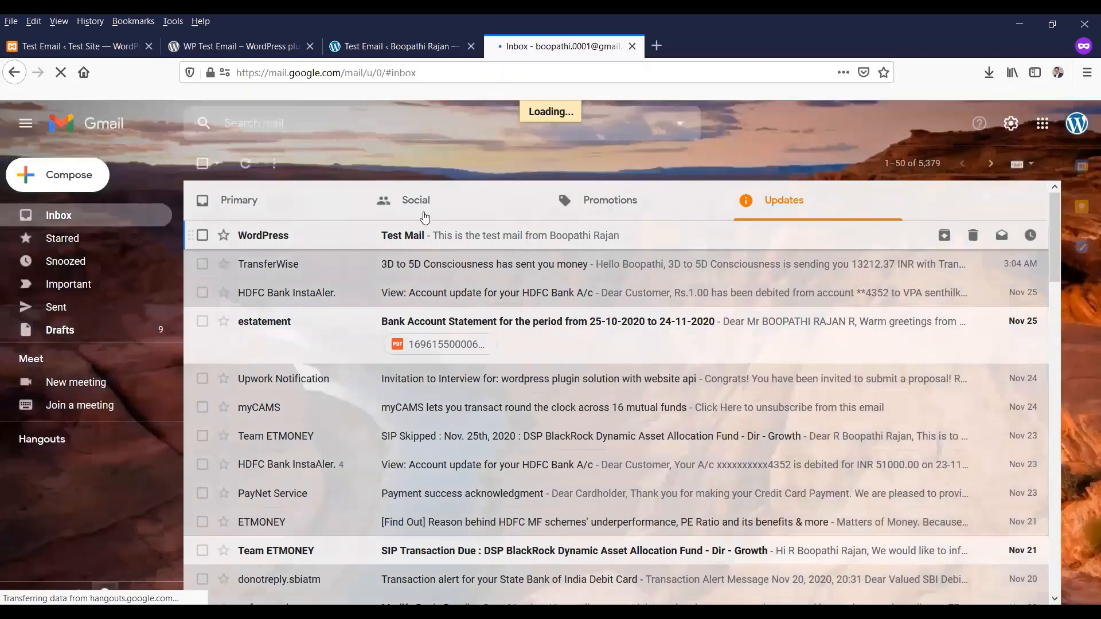
{"action": "left_click", "coordinate": [401, 46]}
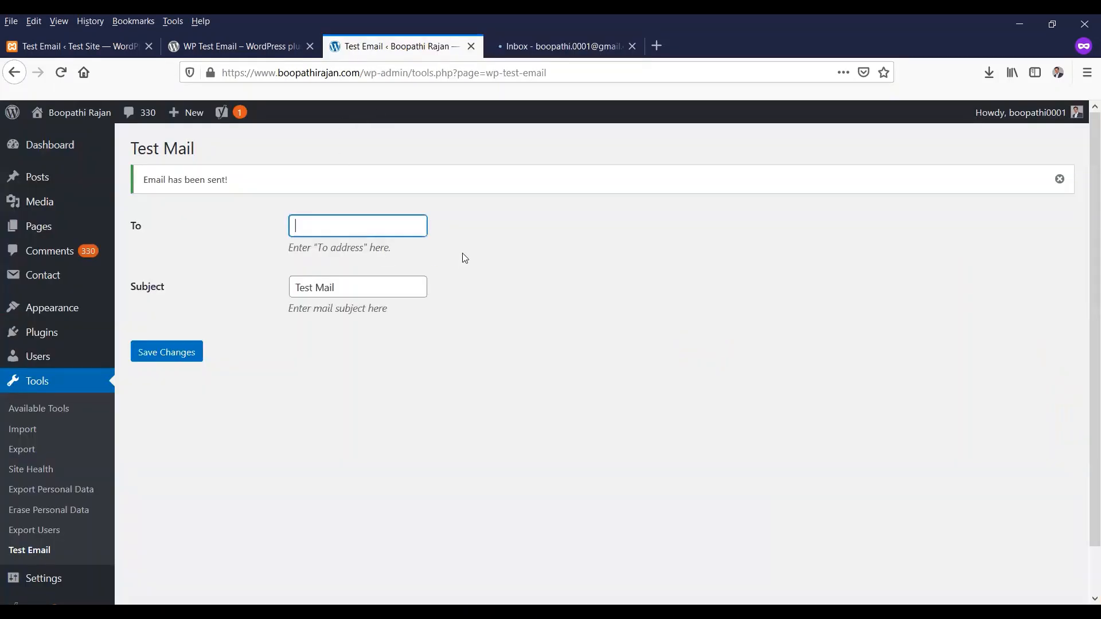
{"action": "mouse_move", "coordinate": [514, 289]}
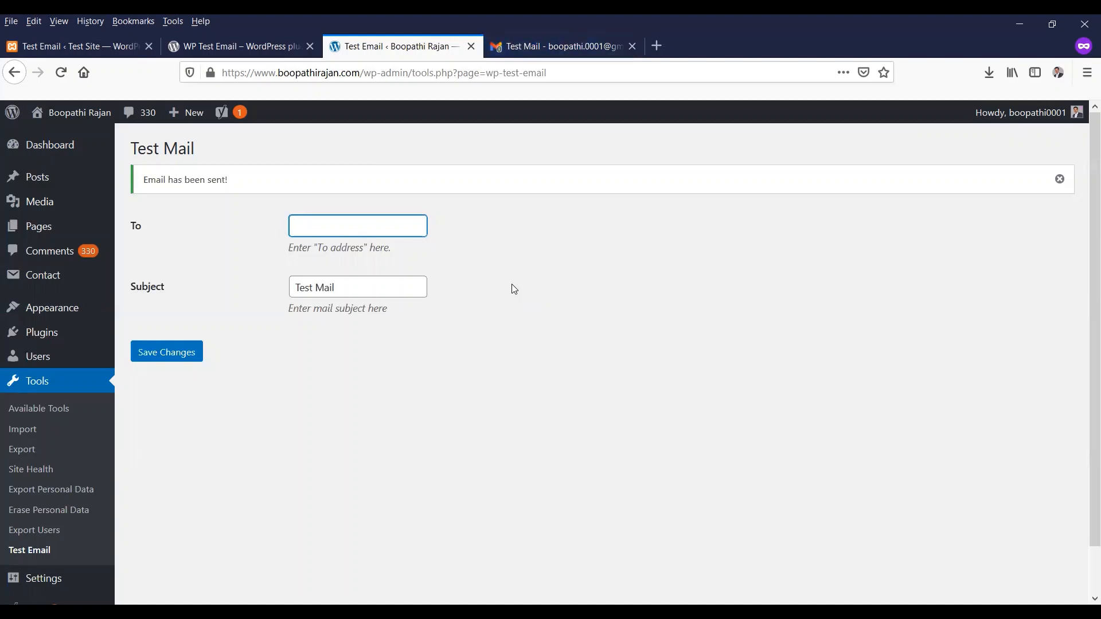
{"action": "mouse_move", "coordinate": [495, 241]}
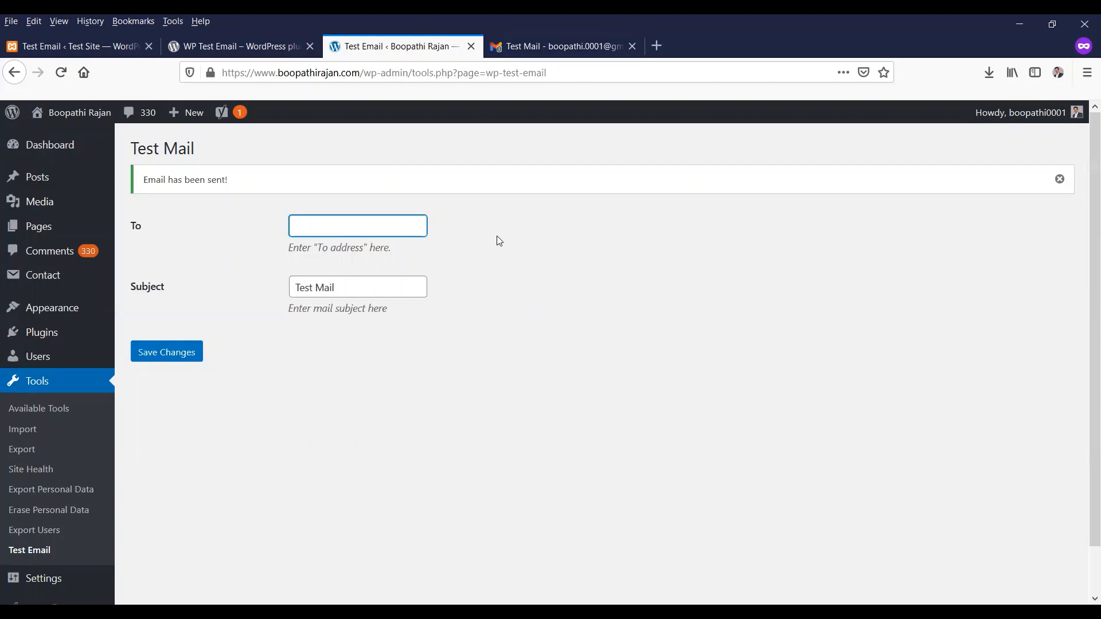